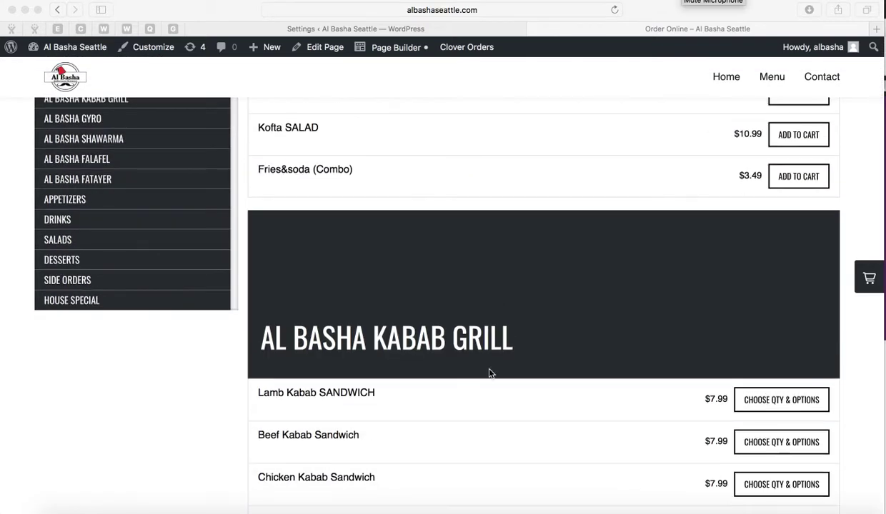
Sync modifiers, categories and items from Clover, reaching 12 categories, 95 items, 6 modifier groups, 3 tax rates.
scroll(down, 3)
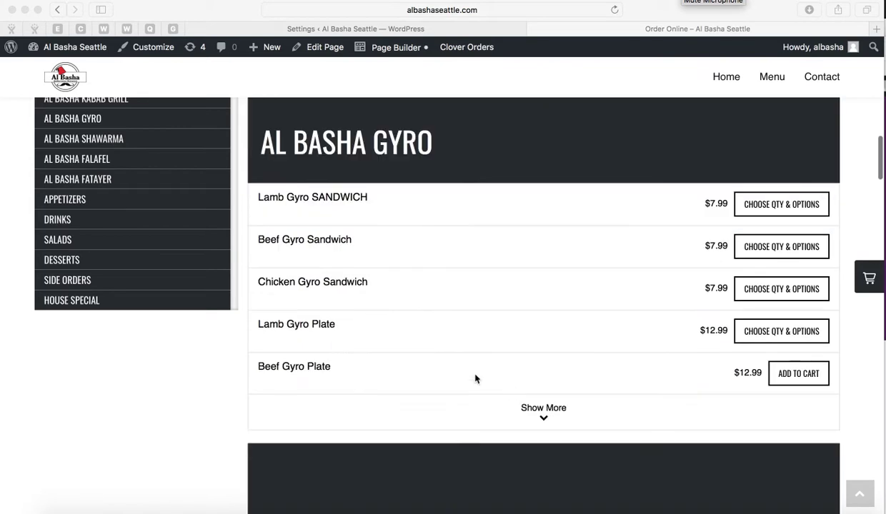
mouse_move(564, 313)
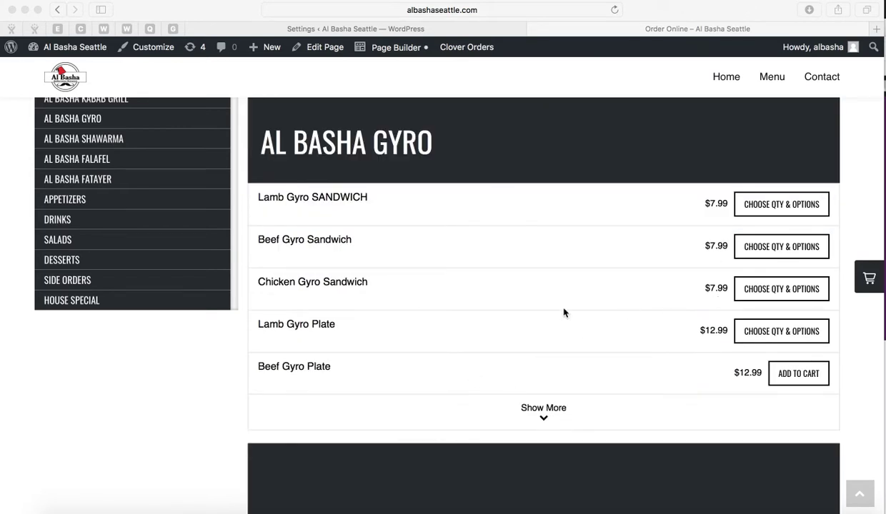
scroll(down, 3)
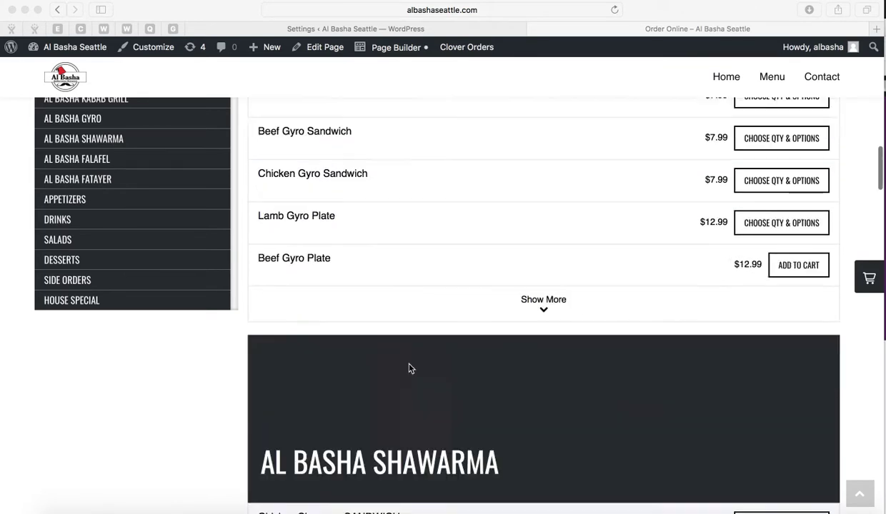
scroll(up, 3)
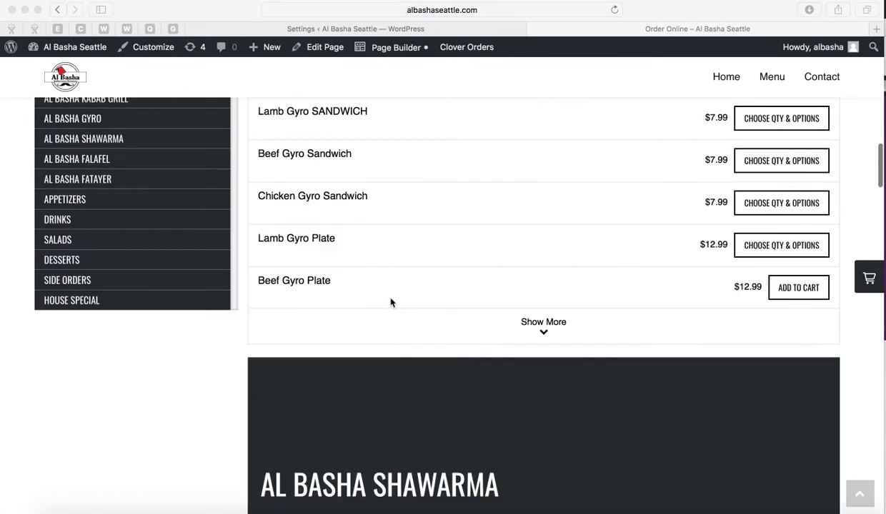
mouse_move(743, 301)
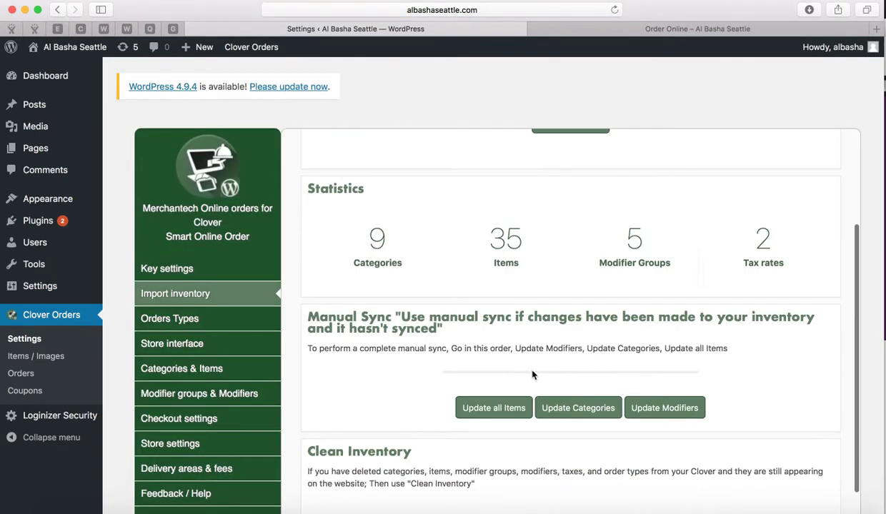
click(663, 407)
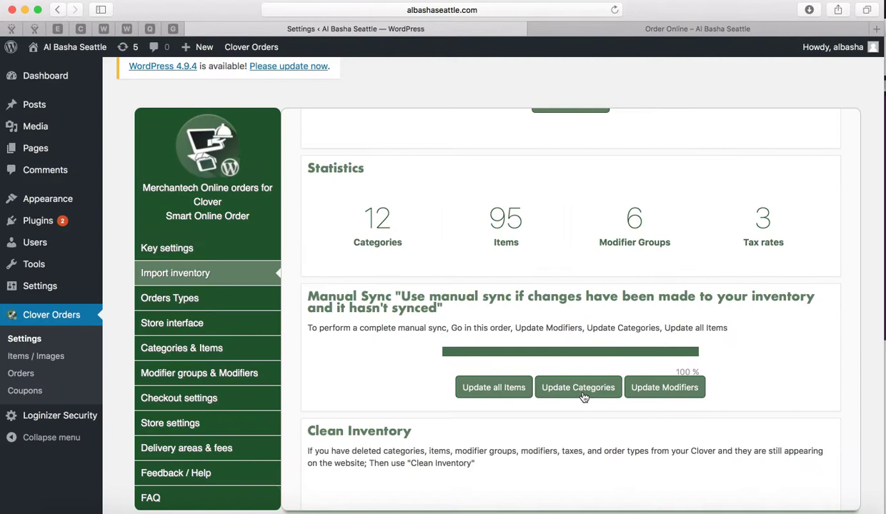
mouse_move(468, 367)
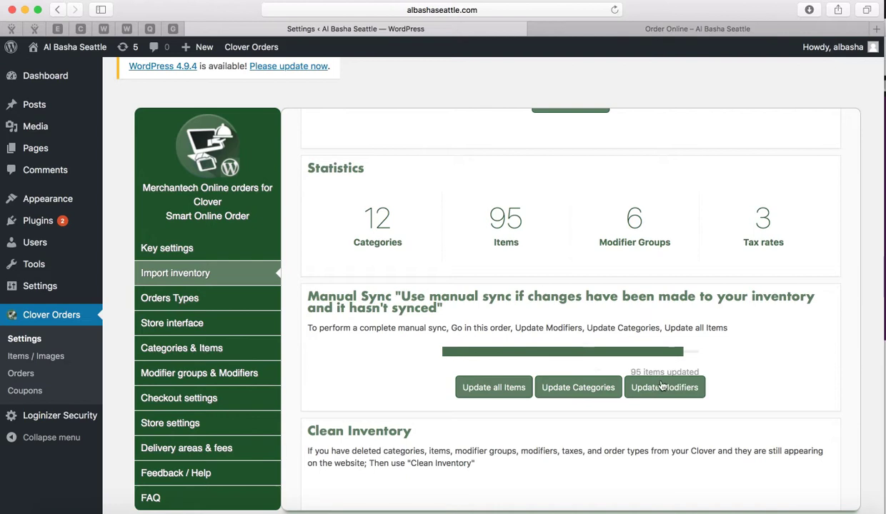
click(664, 387)
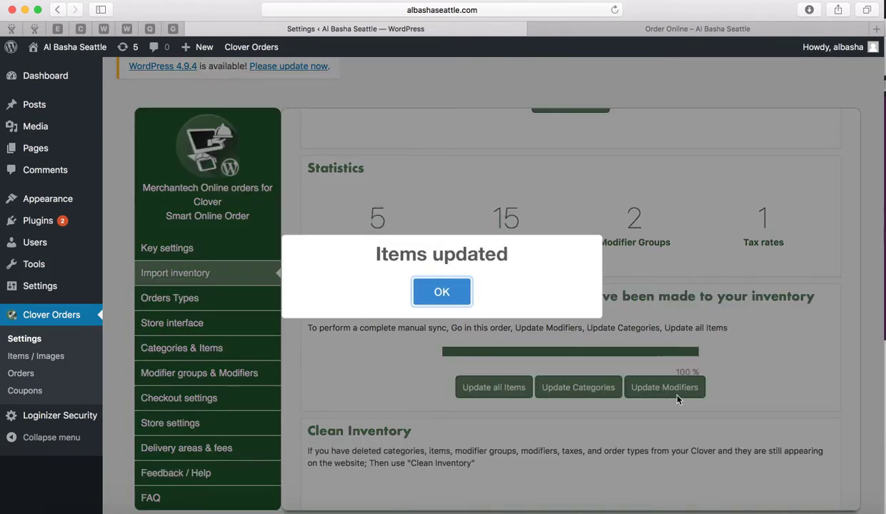
click(440, 292)
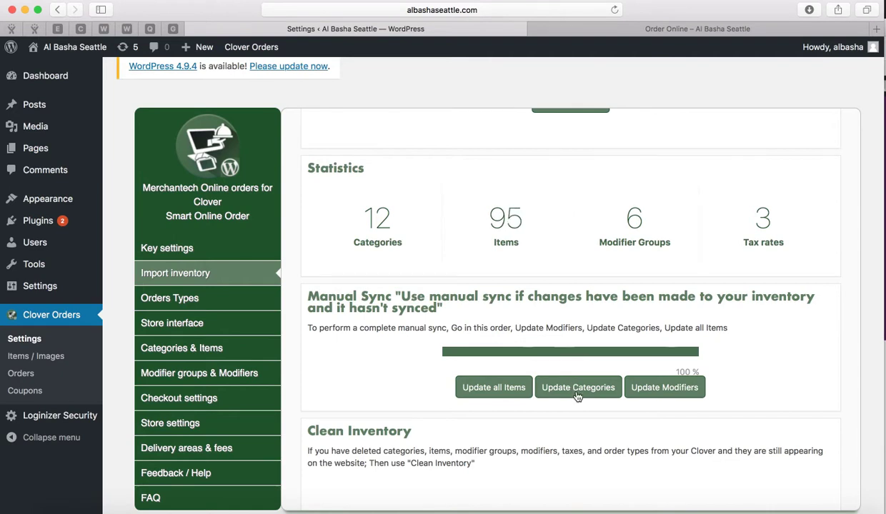
mouse_move(560, 394)
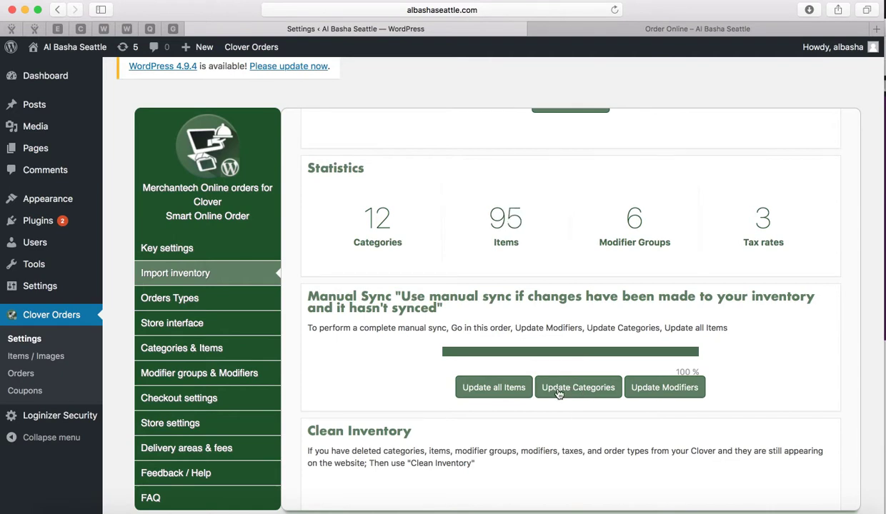
mouse_move(493, 387)
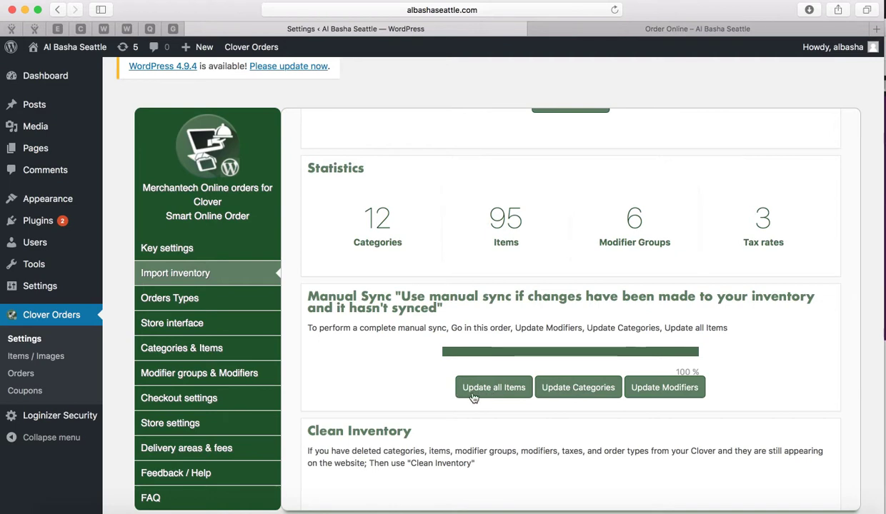
scroll(down, 3)
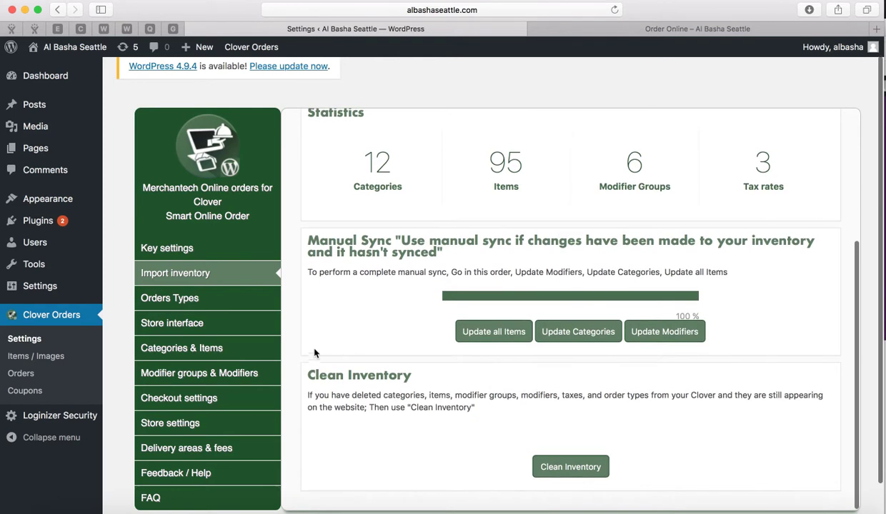
Choose the Store interface 3 layout, save it, and return to the Order Online page.
click(170, 423)
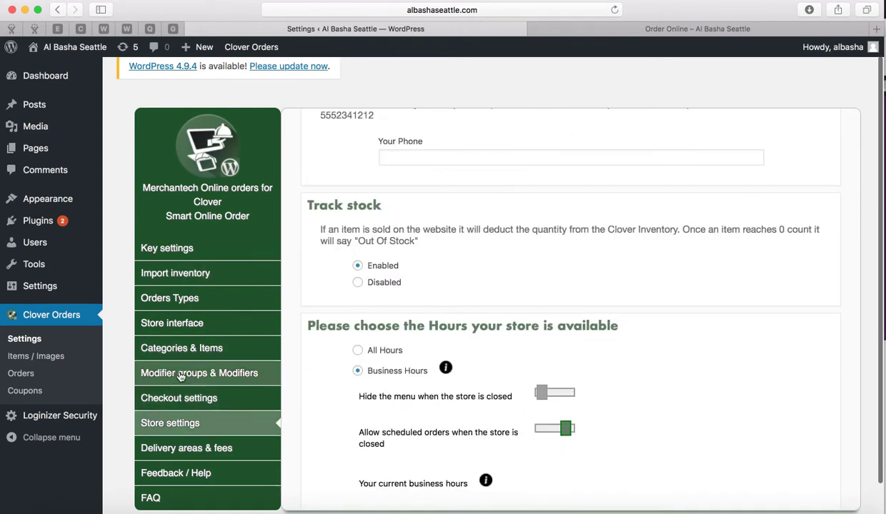
click(172, 323)
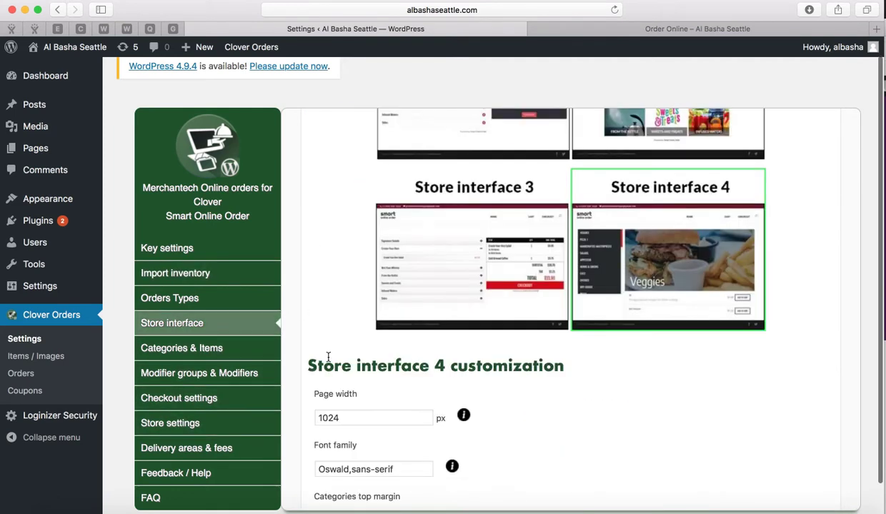
scroll(up, 3)
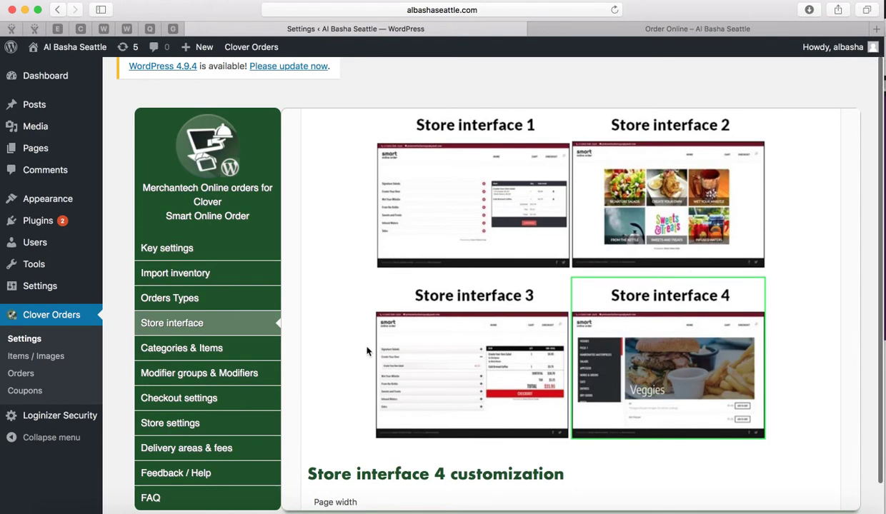
click(473, 375)
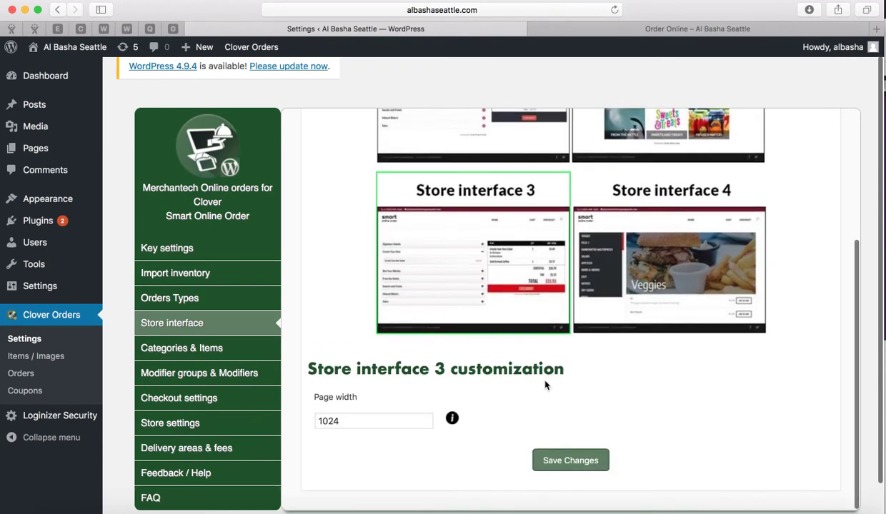
click(569, 460)
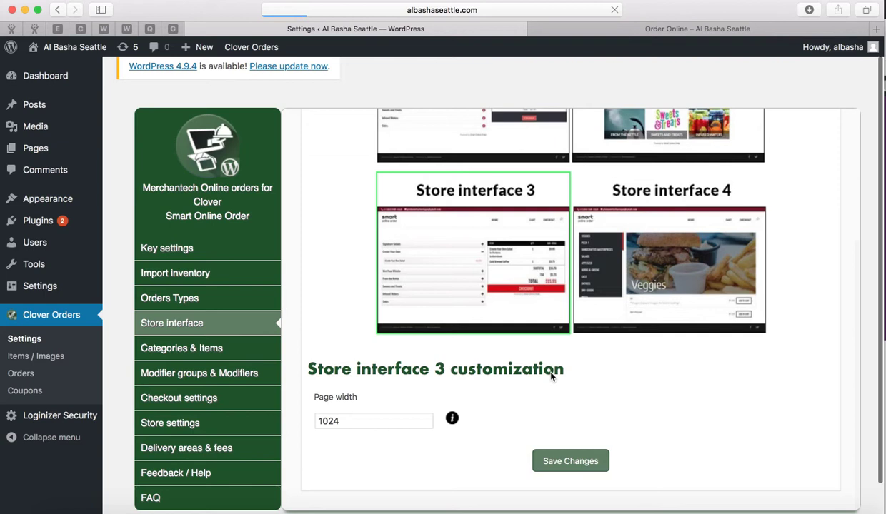
click(166, 248)
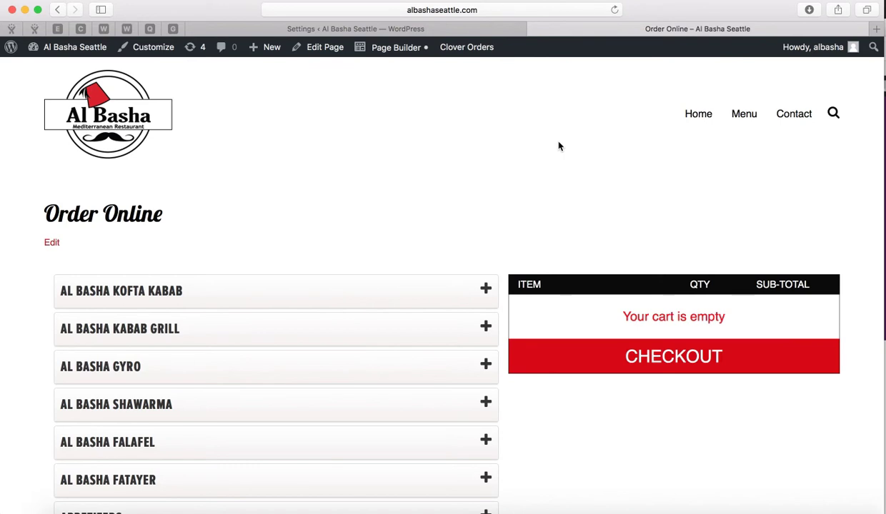
Scroll through the expanded AL BASHA KABAB GRILL sandwiches, plates, salads and combo with prices.
scroll(down, 3)
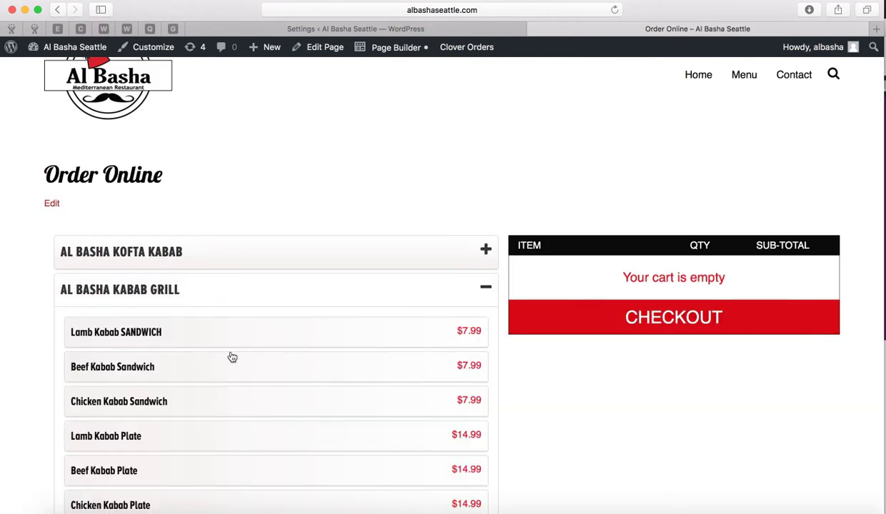
scroll(down, 3)
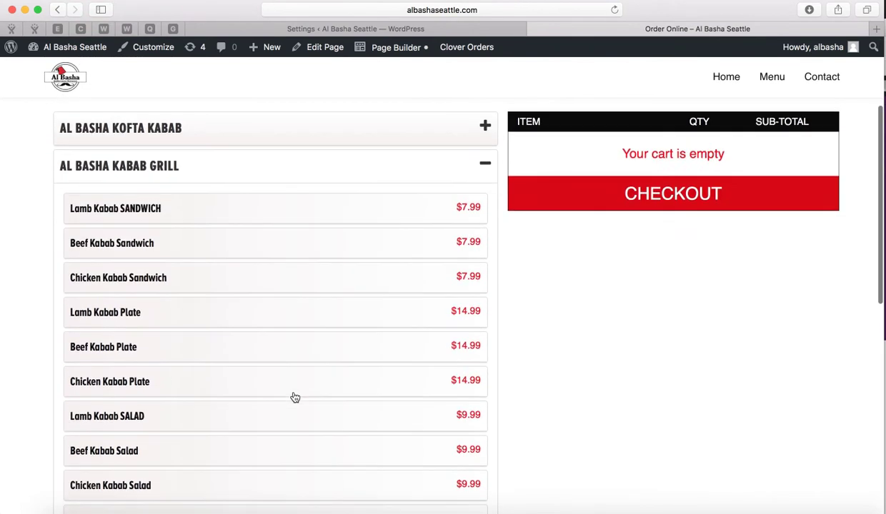
scroll(down, 3)
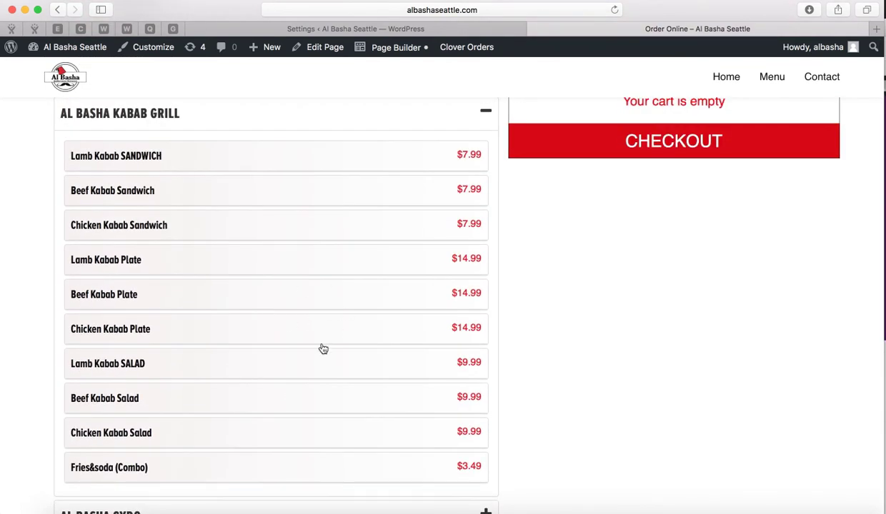